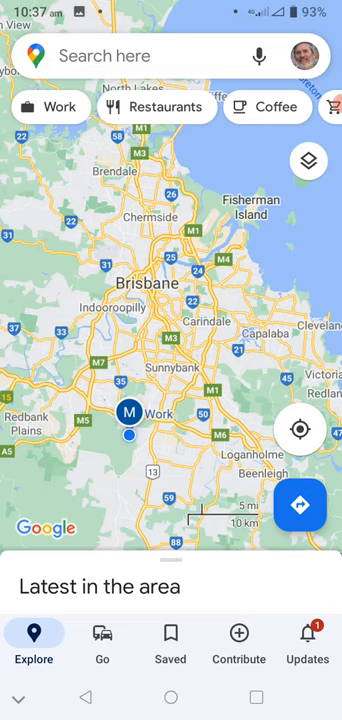
- Open Your Timeline from the account menu, showing today's single home visit
{"action": "left_click", "coordinate": [304, 56]}
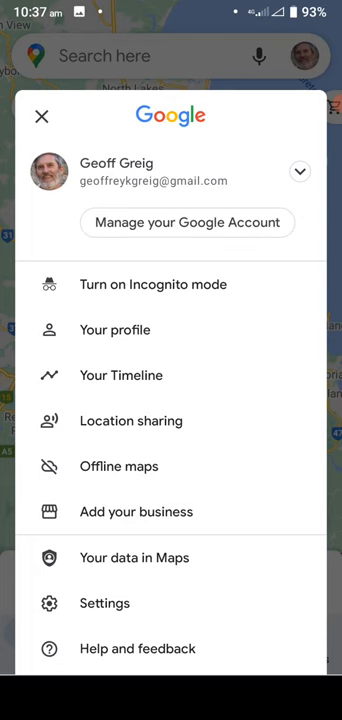
{"action": "left_click", "coordinate": [120, 376]}
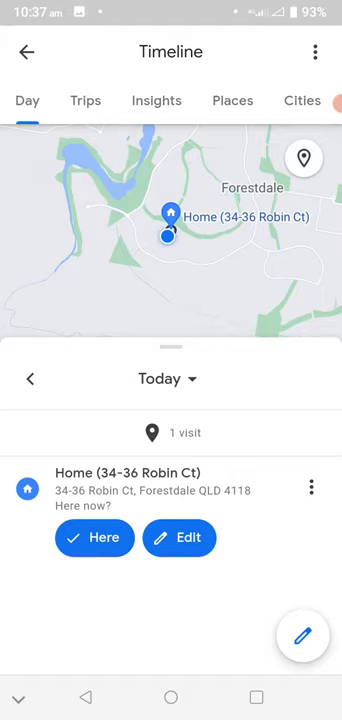
{"action": "left_click", "coordinate": [168, 378]}
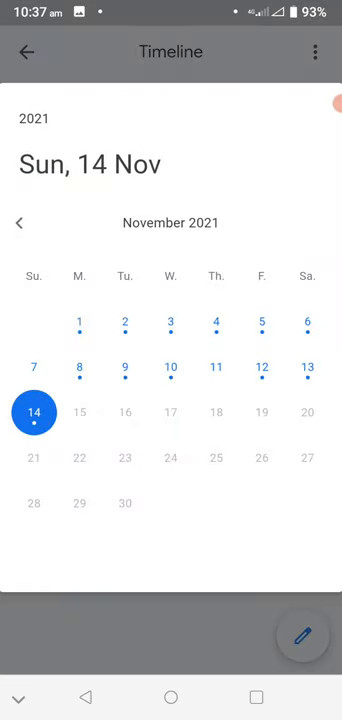
{"action": "left_click", "coordinate": [20, 224]}
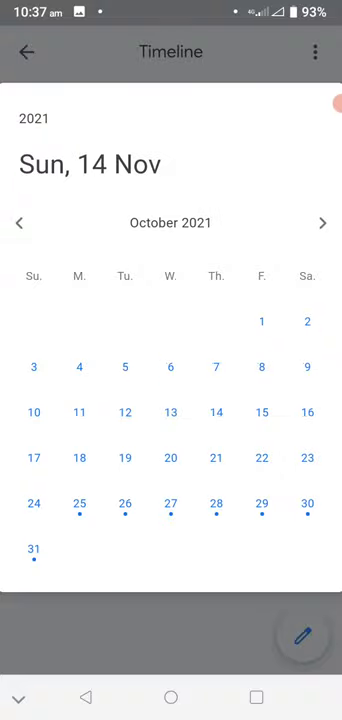
{"action": "left_click", "coordinate": [20, 222]}
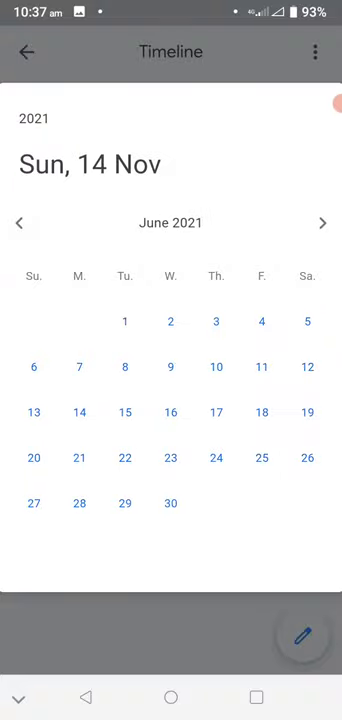
{"action": "left_click", "coordinate": [20, 222]}
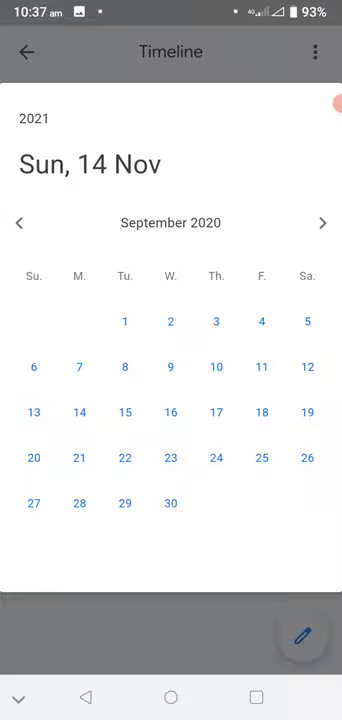
{"action": "left_click", "coordinate": [20, 224]}
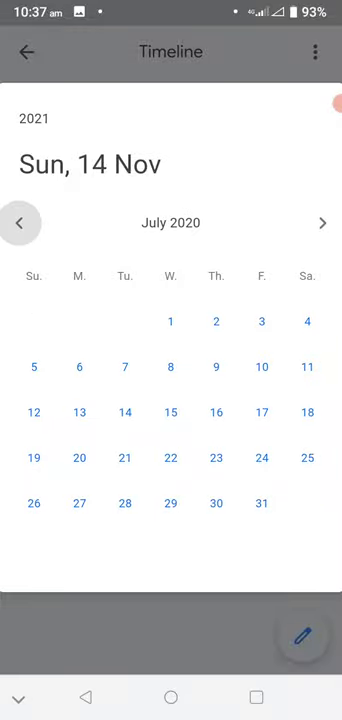
{"action": "left_click", "coordinate": [22, 222]}
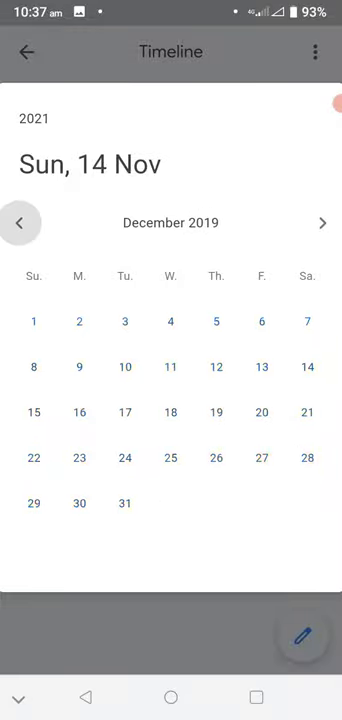
{"action": "left_click", "coordinate": [24, 222]}
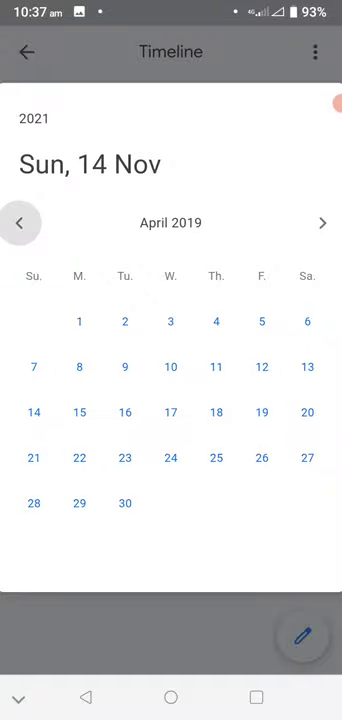
{"action": "left_click", "coordinate": [20, 222]}
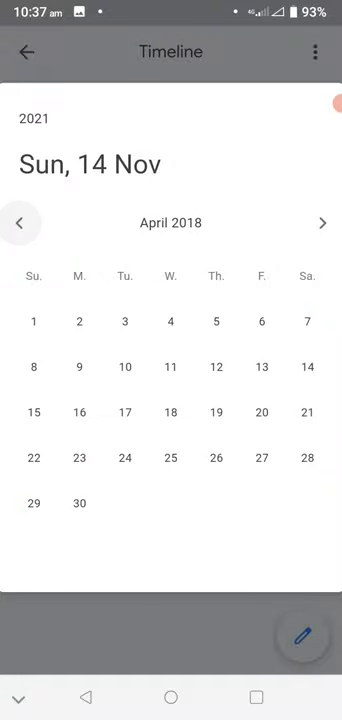
{"action": "left_click", "coordinate": [20, 222]}
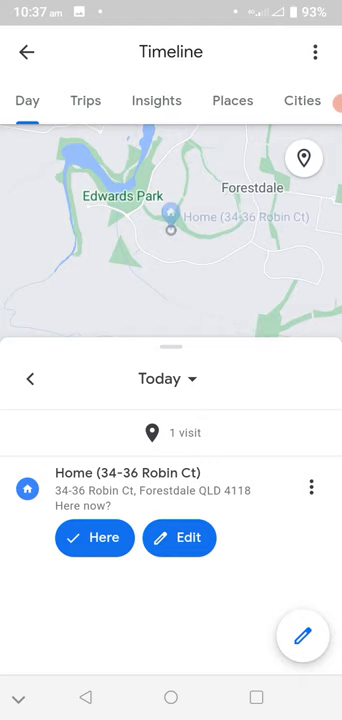
- Back out of the Timeline to the account menu on the main map
{"action": "left_click", "coordinate": [32, 380]}
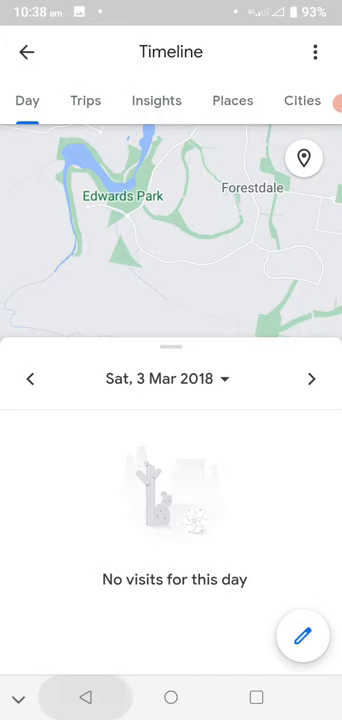
{"action": "left_click", "coordinate": [24, 52]}
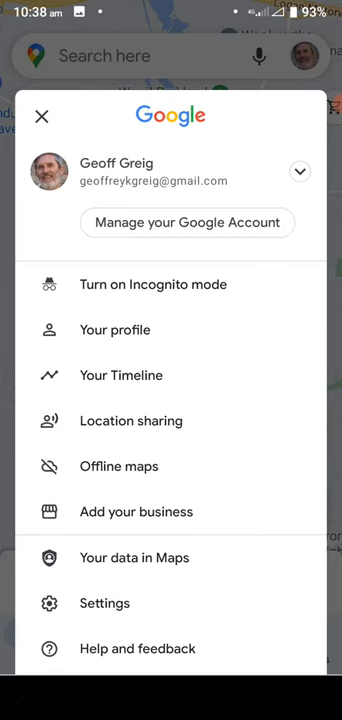
- Reopen Your Timeline and expand the date picker into its year list, 2021 current
{"action": "left_click", "coordinate": [120, 376]}
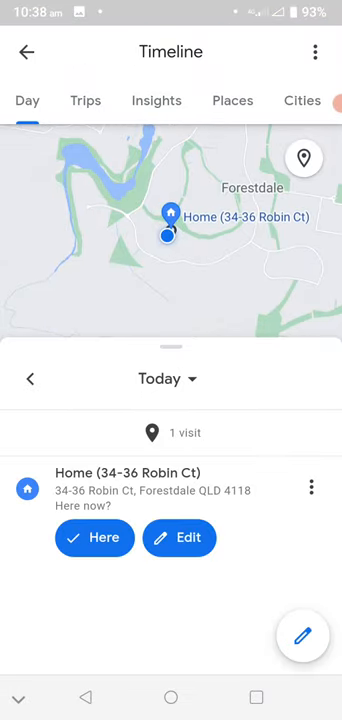
{"action": "left_click", "coordinate": [168, 378]}
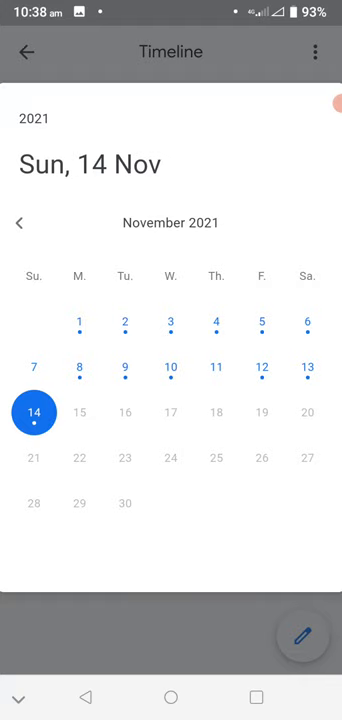
{"action": "left_click", "coordinate": [20, 224]}
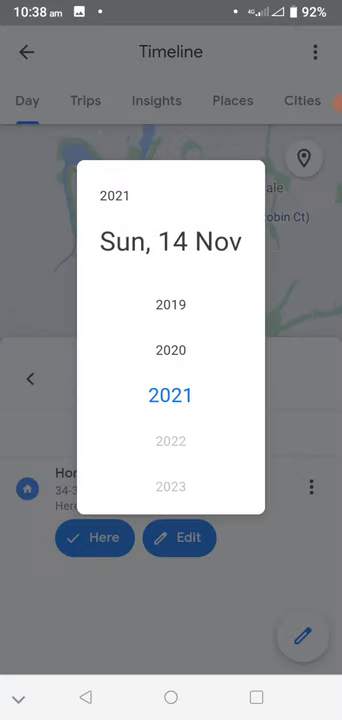
- Pick 2011 in the year list and browse the calendar through July–December 2010
{"action": "scroll", "scroll_direction": "up", "scroll_amount": 3}
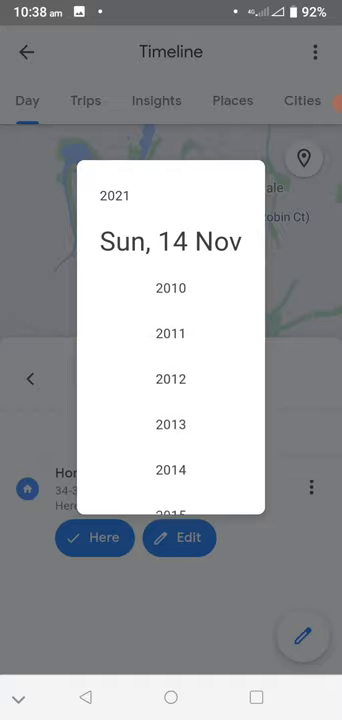
{"action": "scroll", "scroll_direction": "down", "scroll_amount": 3}
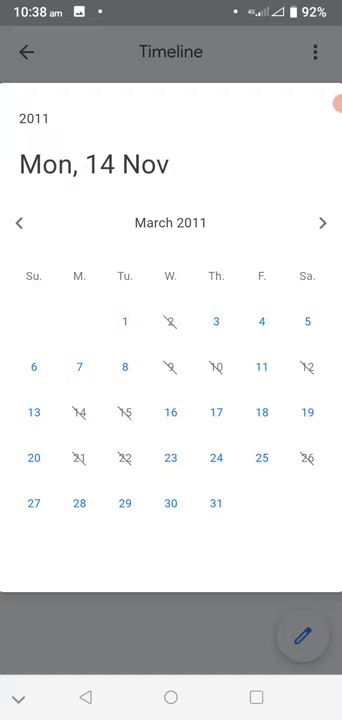
{"action": "left_click", "coordinate": [20, 224]}
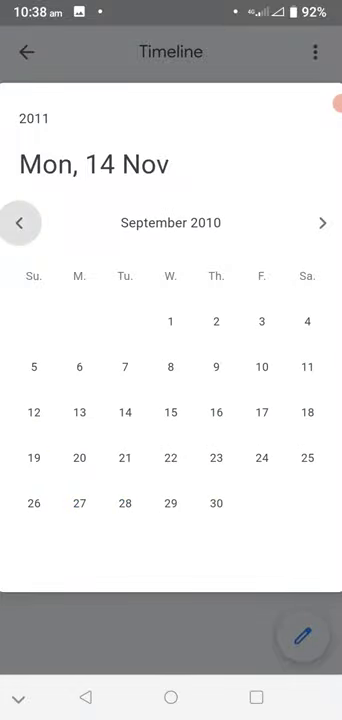
{"action": "left_click", "coordinate": [22, 222]}
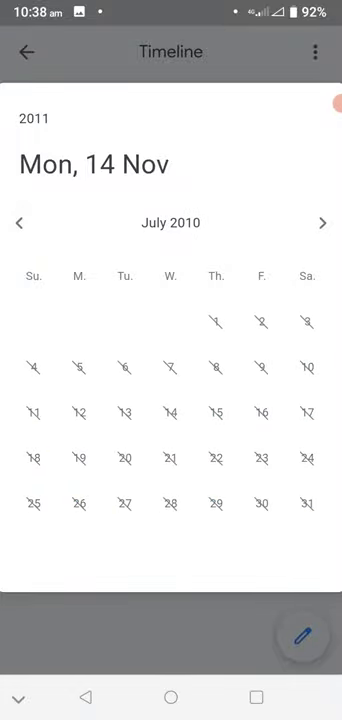
{"action": "left_click", "coordinate": [322, 224]}
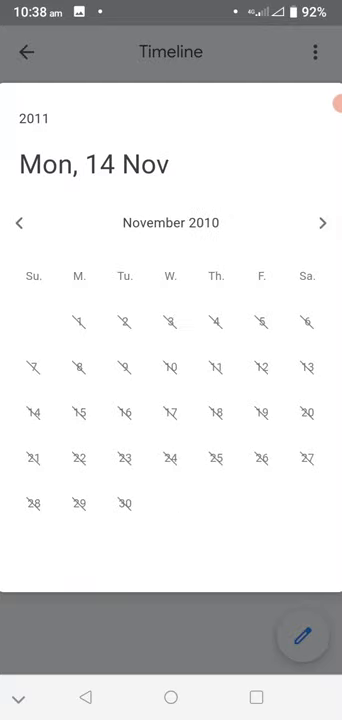
{"action": "left_click", "coordinate": [322, 222]}
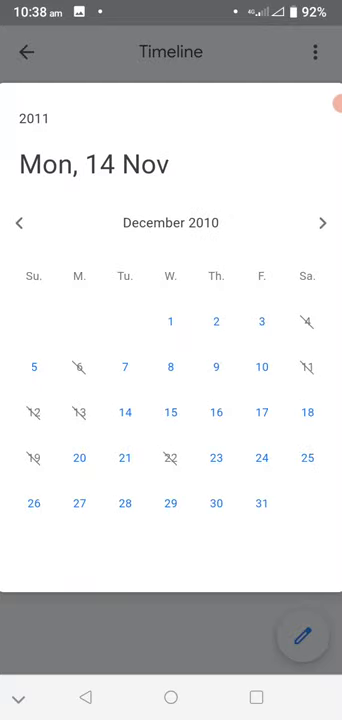
{"action": "left_click", "coordinate": [20, 222]}
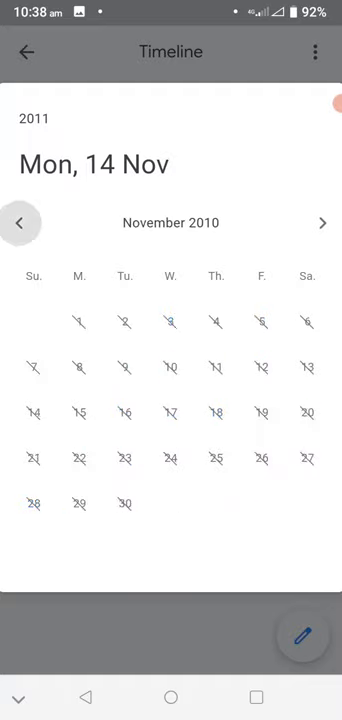
{"action": "left_click", "coordinate": [322, 224]}
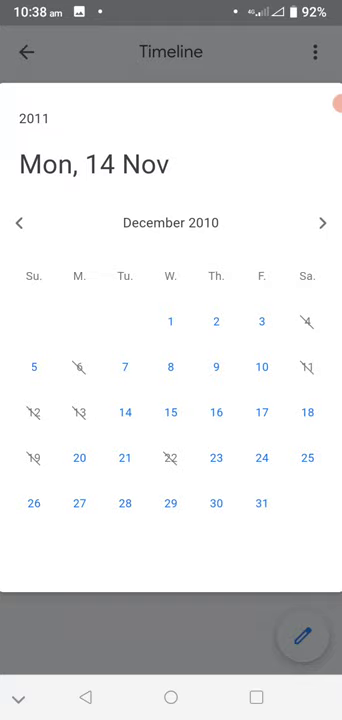
- Leave Google Maps for the phone's home screen
{"action": "left_click", "coordinate": [176, 322]}
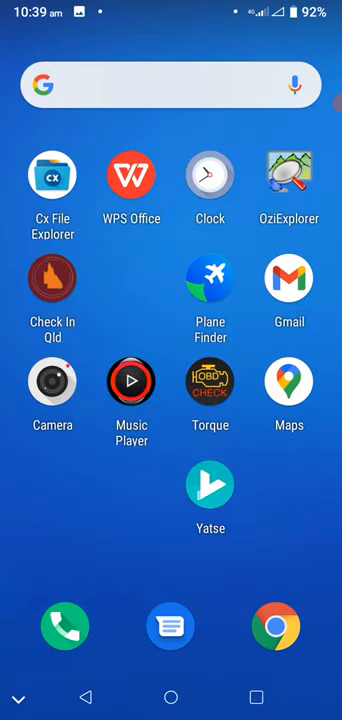
- From the Network tab, open the GEOFFSERVER share and its GeoffData folder
{"action": "left_click", "coordinate": [52, 176]}
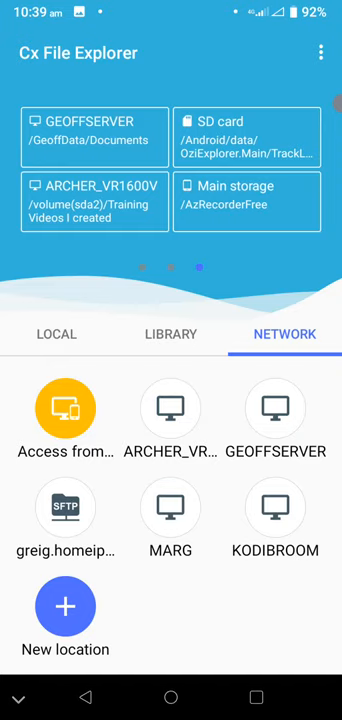
{"action": "left_click", "coordinate": [276, 408]}
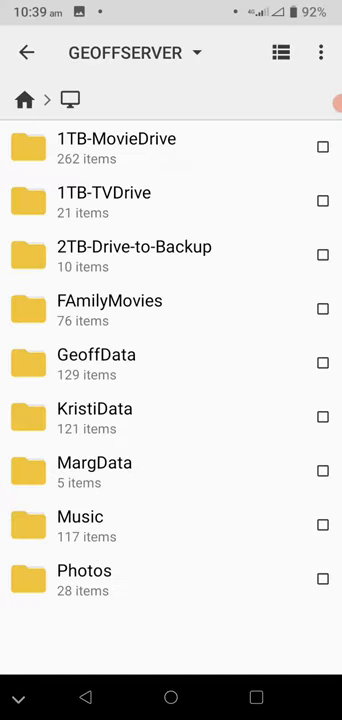
{"action": "left_click", "coordinate": [96, 354]}
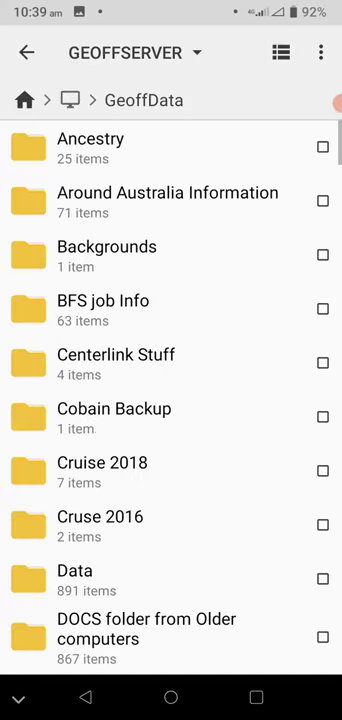
- Locate and open the Phone Geoffs Ozi Data Folder listing year folders 2011–2020
{"action": "scroll", "scroll_direction": "down", "scroll_amount": 3}
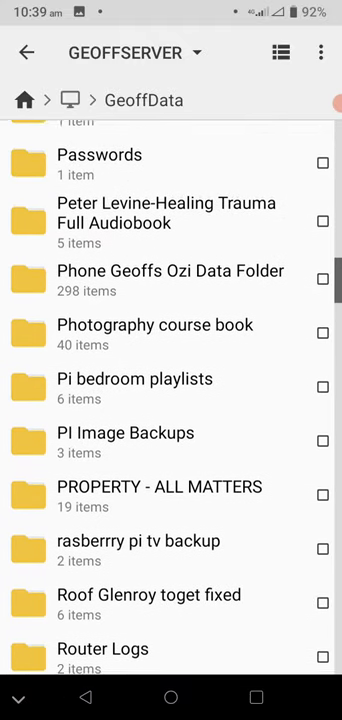
{"action": "scroll", "scroll_direction": "up", "scroll_amount": 3}
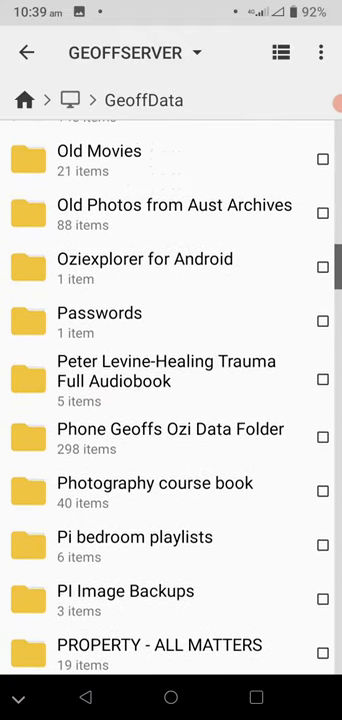
{"action": "scroll", "scroll_direction": "down", "scroll_amount": 3}
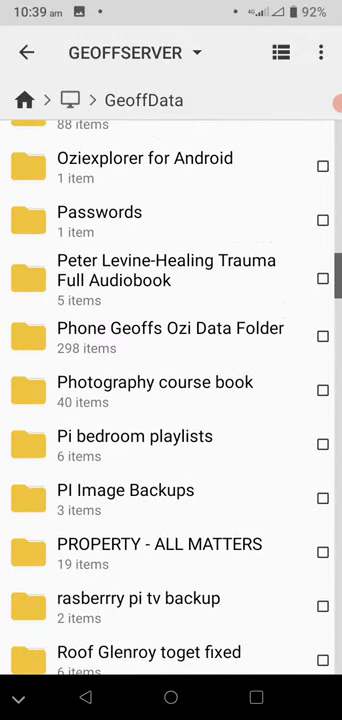
{"action": "left_click", "coordinate": [170, 336]}
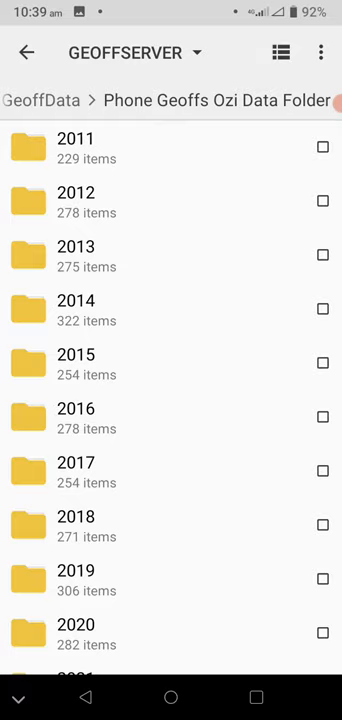
- Open the 2011 folder and scroll through its daily TrackLog .plt files
{"action": "left_click", "coordinate": [76, 138]}
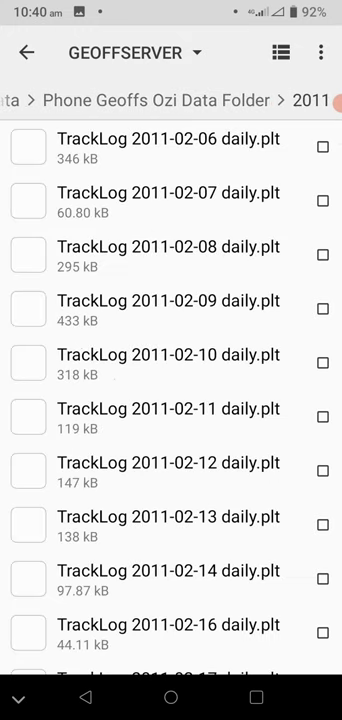
{"action": "scroll", "scroll_direction": "down", "scroll_amount": 3}
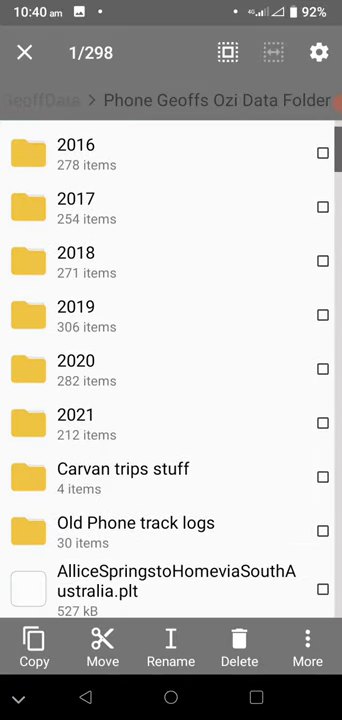
- Select all eleven year folders and show Properties: 164 MB, 2961 files
{"action": "left_click", "coordinate": [170, 424]}
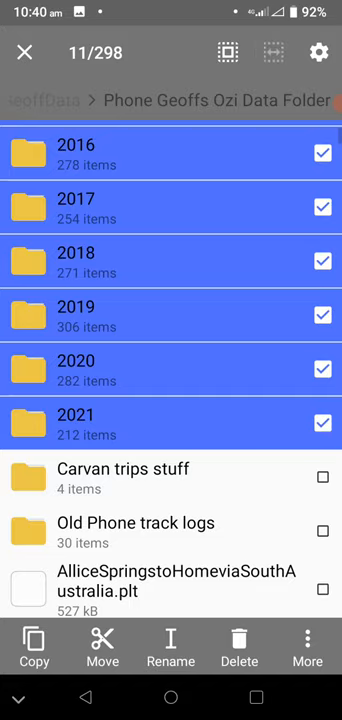
{"action": "left_click", "coordinate": [308, 648]}
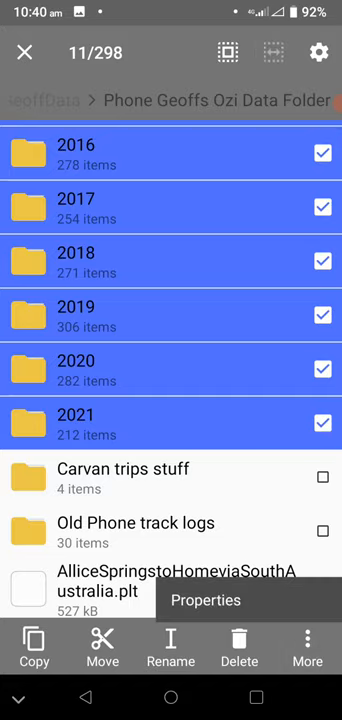
{"action": "left_click", "coordinate": [206, 600]}
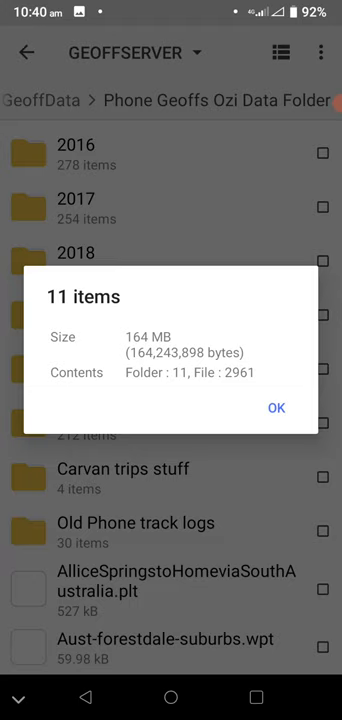
- Dismiss the size summary and open GeoffData's Data folder
{"action": "left_click", "coordinate": [276, 408]}
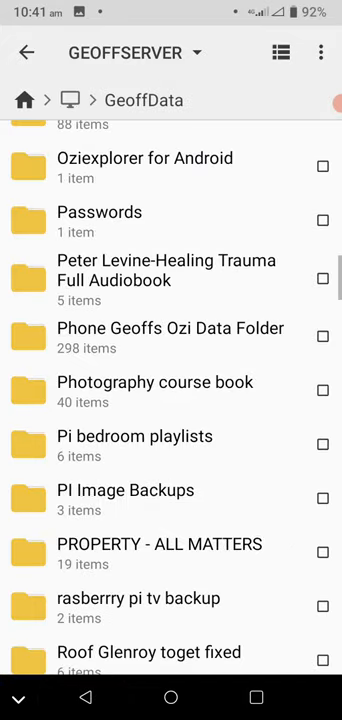
{"action": "scroll", "scroll_direction": "up", "scroll_amount": 3}
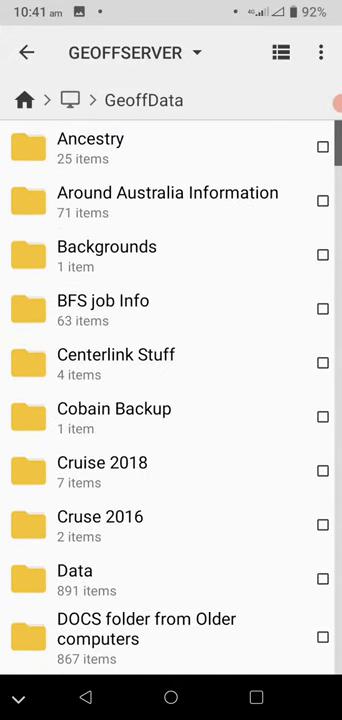
{"action": "left_click", "coordinate": [76, 578]}
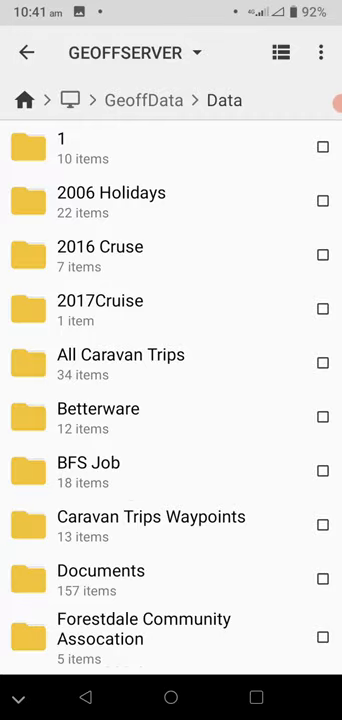
- Scroll through the Data folder's older .plt track and .wpt waypoint files
{"action": "scroll", "scroll_direction": "down", "scroll_amount": 3}
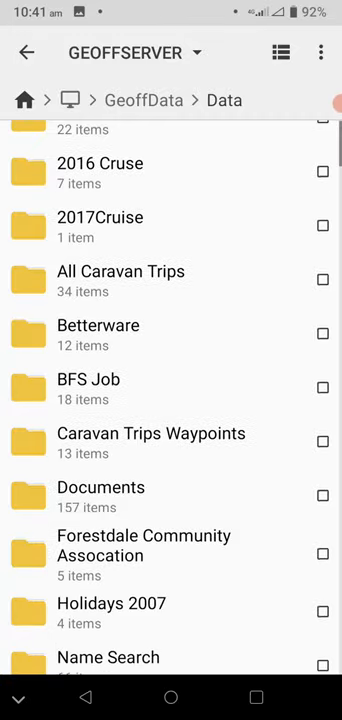
{"action": "scroll", "scroll_direction": "down", "scroll_amount": 3}
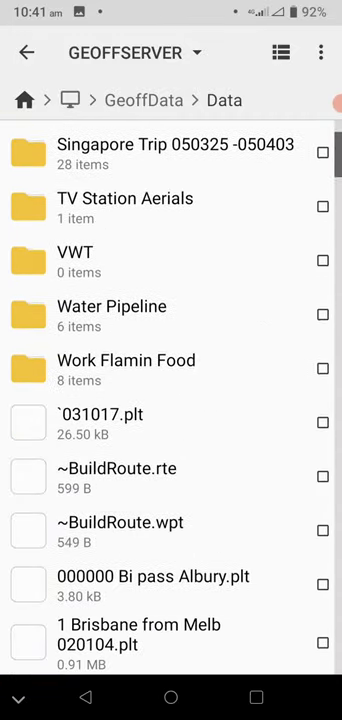
{"action": "scroll", "scroll_direction": "down", "scroll_amount": 3}
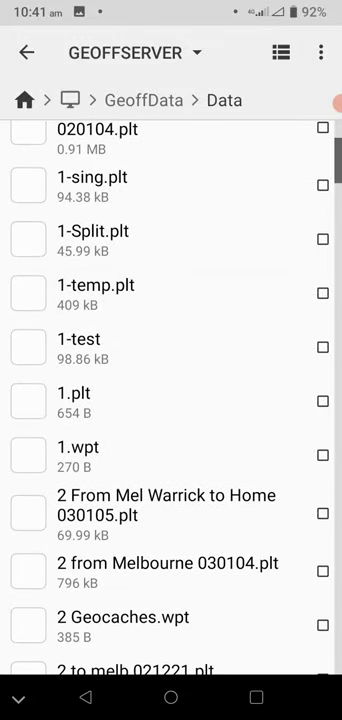
{"action": "scroll", "scroll_direction": "down", "scroll_amount": 3}
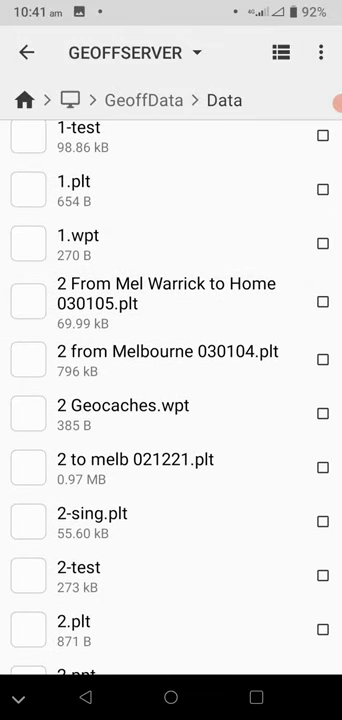
{"action": "scroll", "scroll_direction": "down", "scroll_amount": 3}
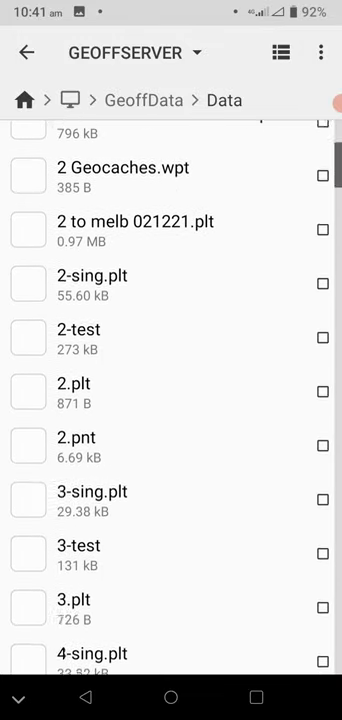
{"action": "scroll", "scroll_direction": "down", "scroll_amount": 3}
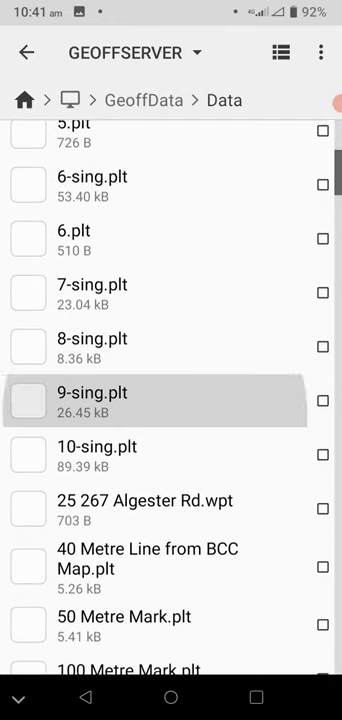
{"action": "scroll", "scroll_direction": "down", "scroll_amount": 3}
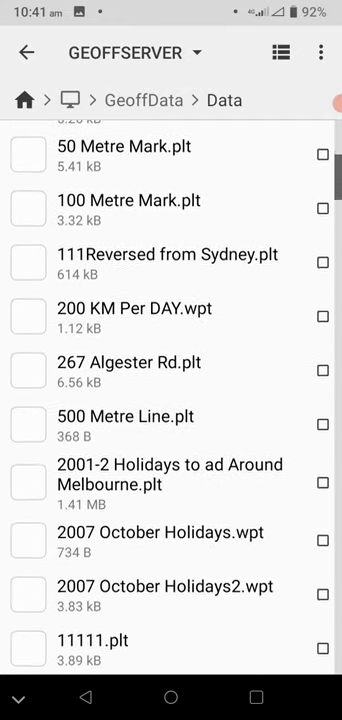
{"action": "scroll", "scroll_direction": "down", "scroll_amount": 3}
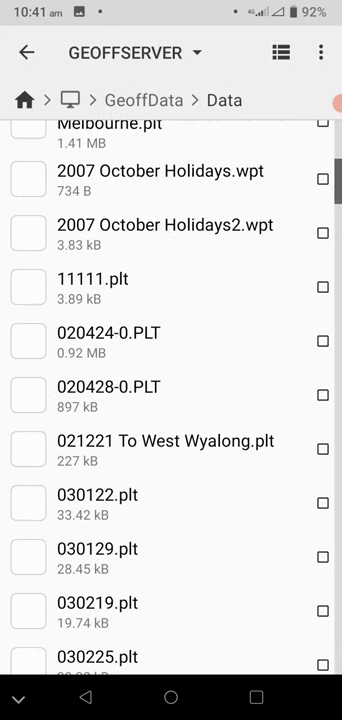
{"action": "scroll", "scroll_direction": "down", "scroll_amount": 3}
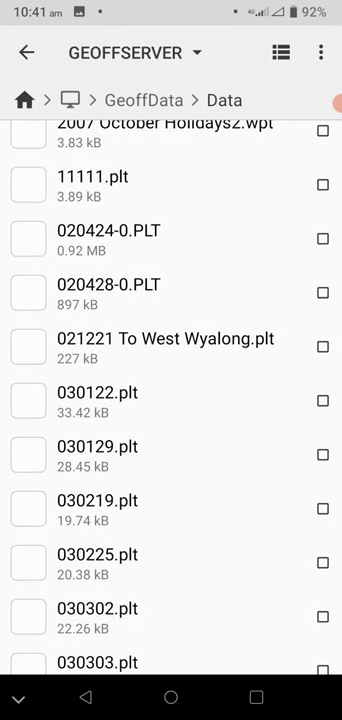
{"action": "scroll", "scroll_direction": "down", "scroll_amount": 3}
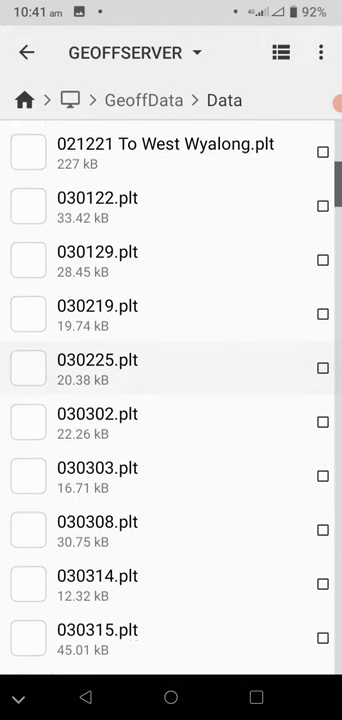
{"action": "scroll", "scroll_direction": "up", "scroll_amount": 3}
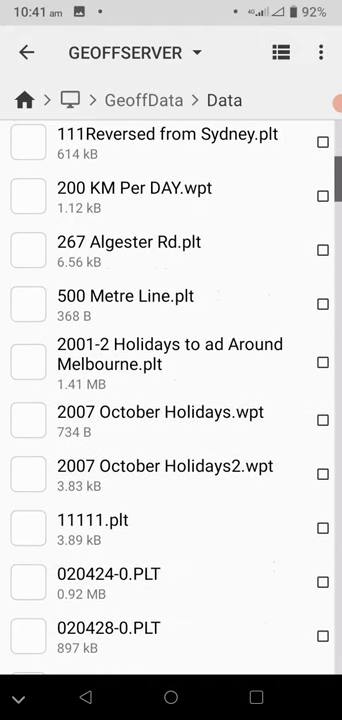